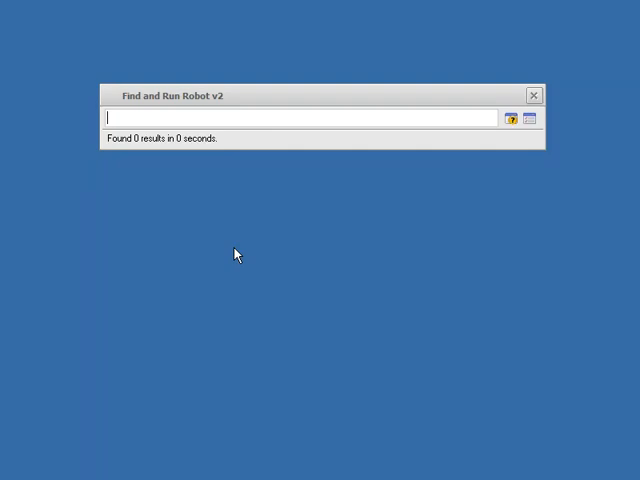
Search 'notd' and 'not' to compare how Notepad and WordPad score under fuzzy matching.
type("notepa")
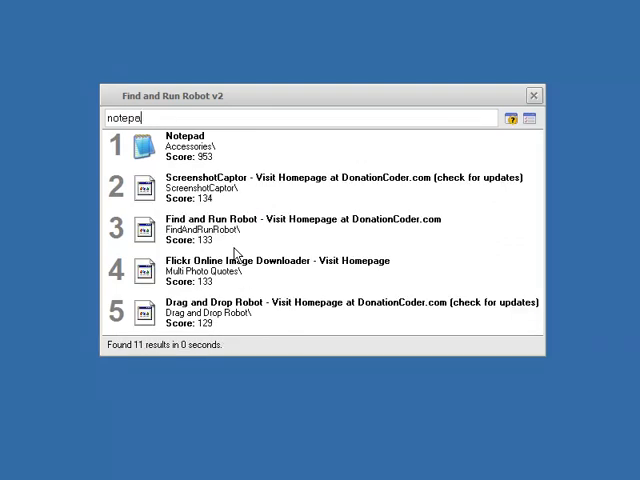
type("d")
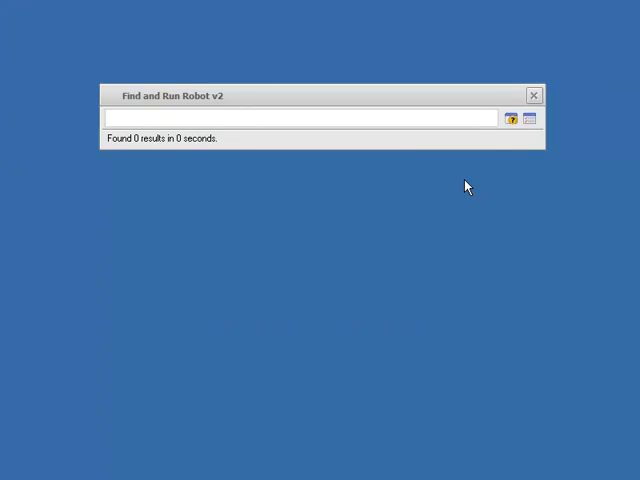
left_click(300, 116)
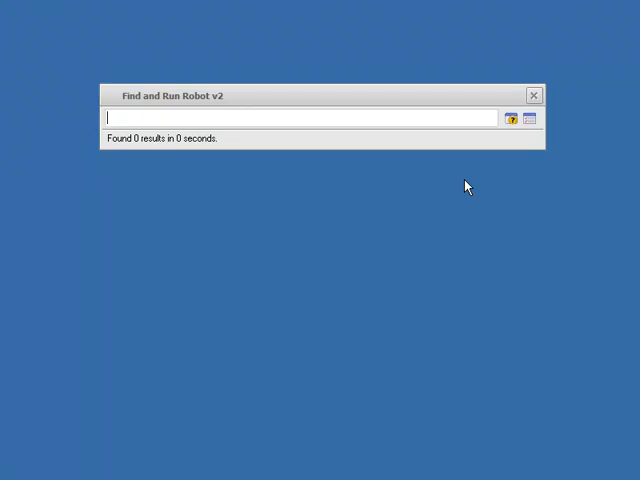
type("not")
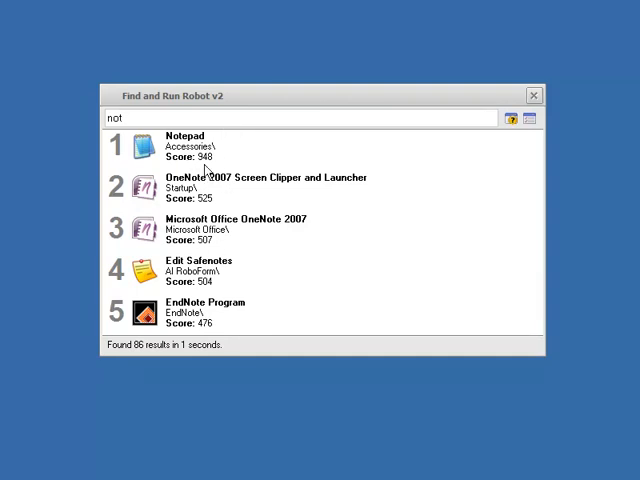
mouse_move(242, 210)
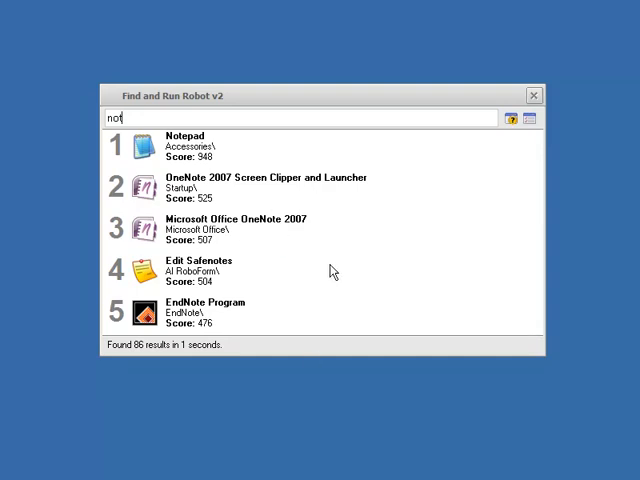
mouse_move(220, 160)
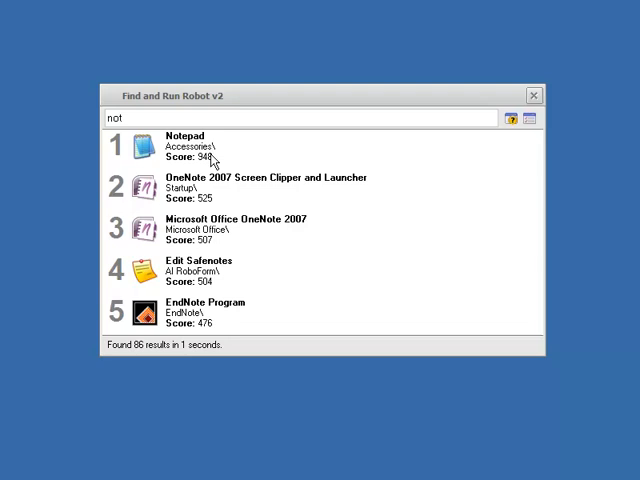
mouse_move(222, 224)
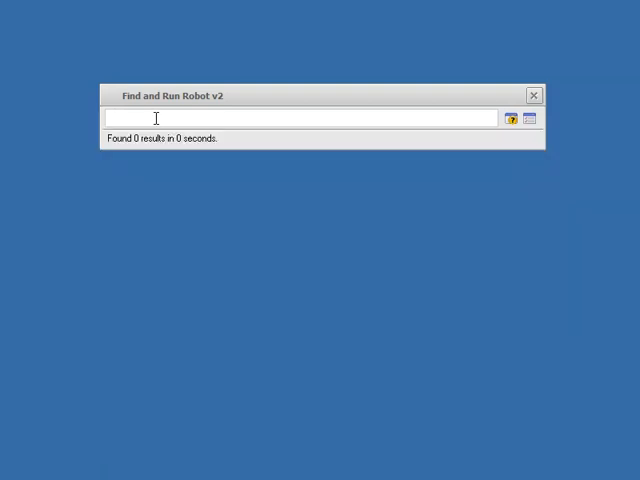
Search 'pad' and remove WordPad's launch history from its result menu so its score drops.
type("pad")
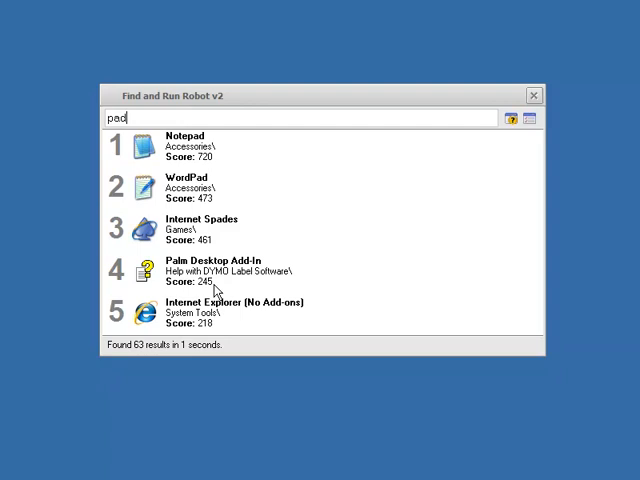
mouse_move(228, 196)
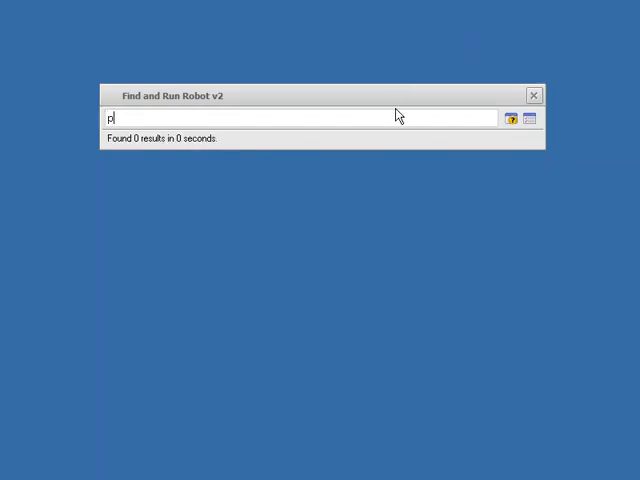
type("ad")
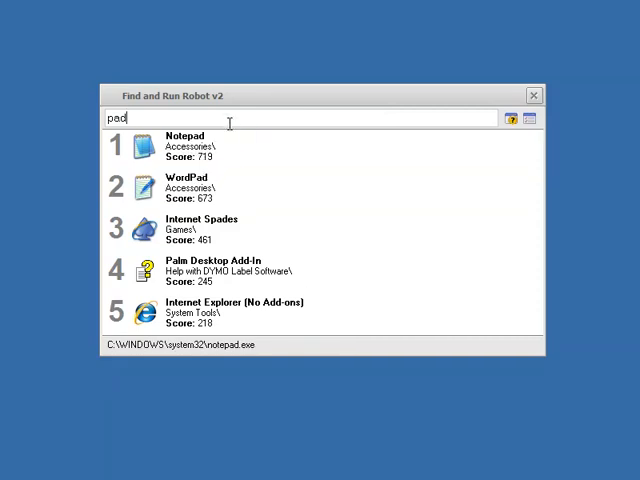
mouse_move(232, 118)
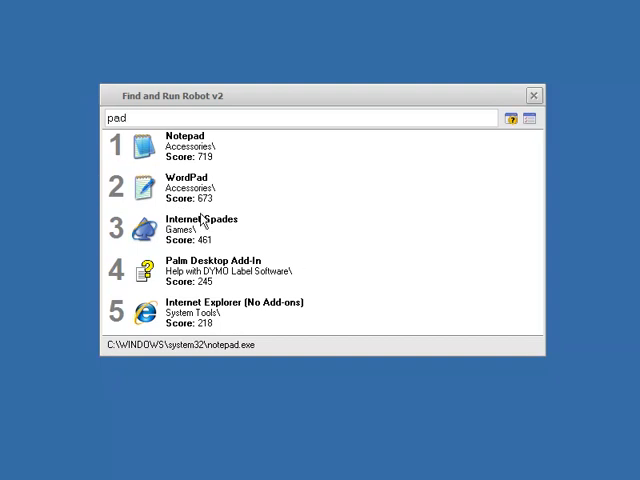
right_click(184, 184)
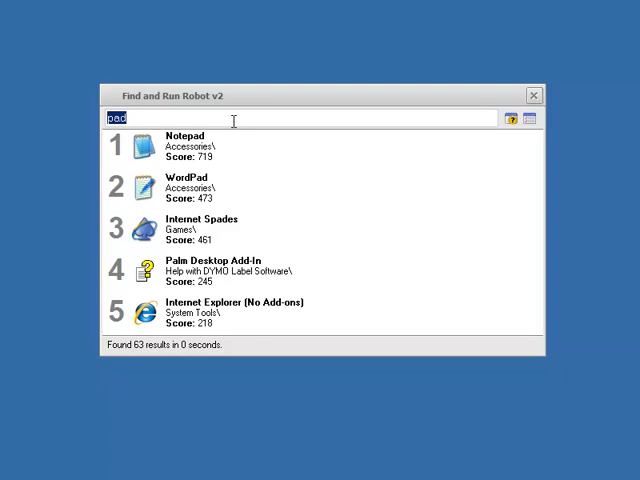
Search 'np', clear the box with Ctrl+A, then search 'npd' so Notepad ranks first of 35.
type("np")
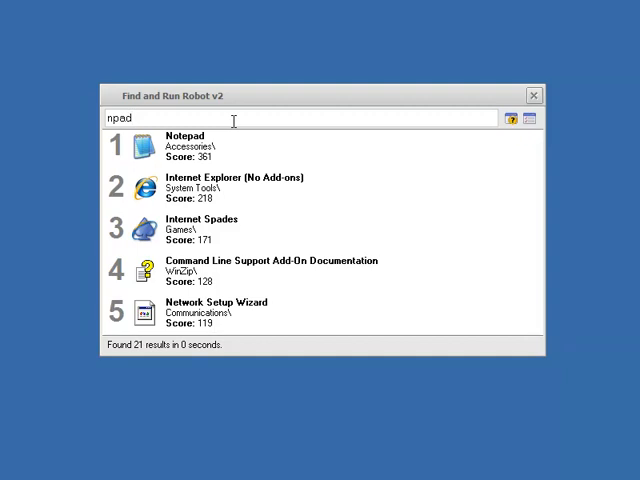
key("ctrl+a")
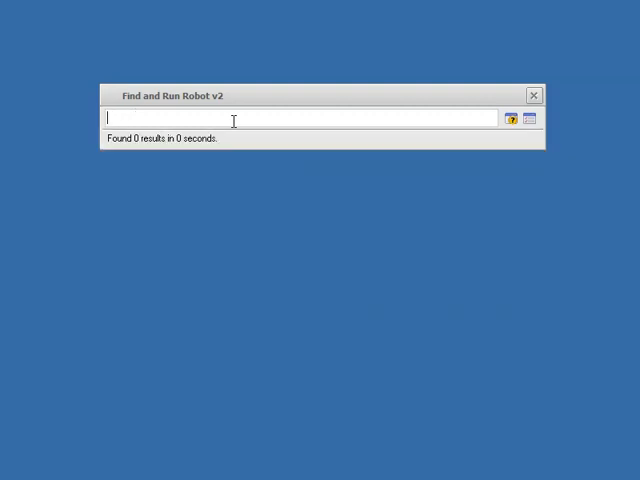
type("n")
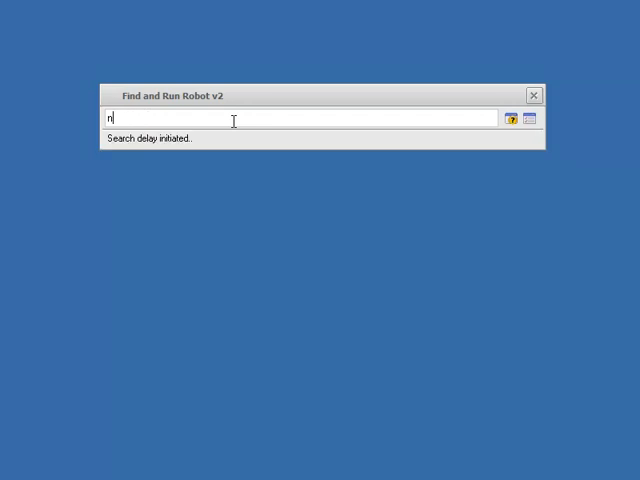
type("pd")
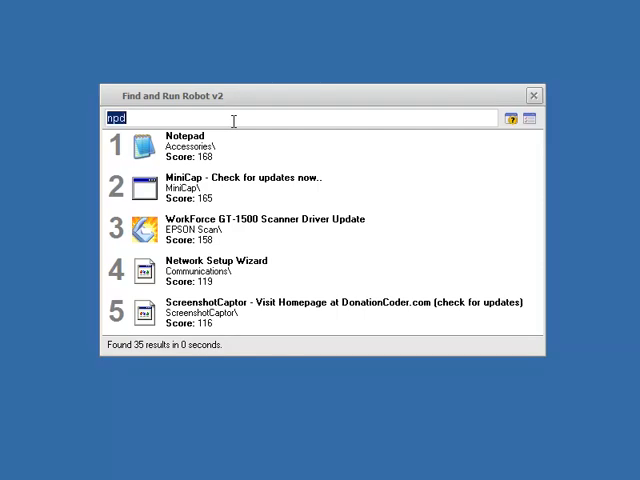
Enter 'notep', edit it, then Ctrl+Backspace the last word leaving 'note' with Notepad first.
type("notep")
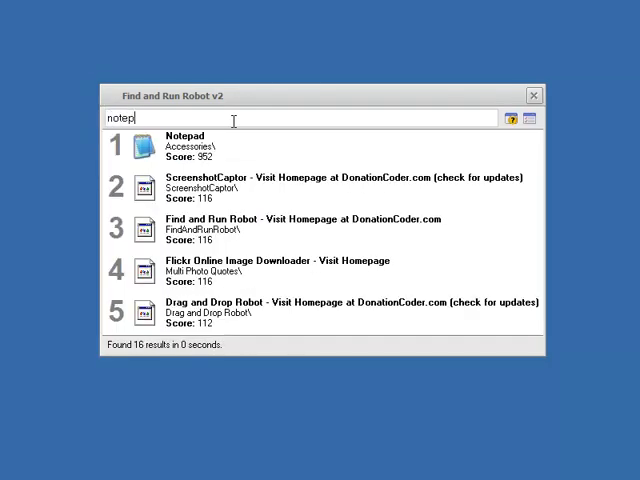
key("backspace")
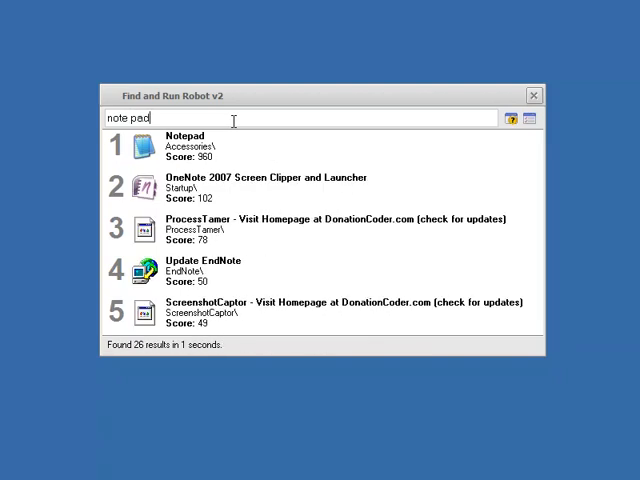
key("BackSpace")
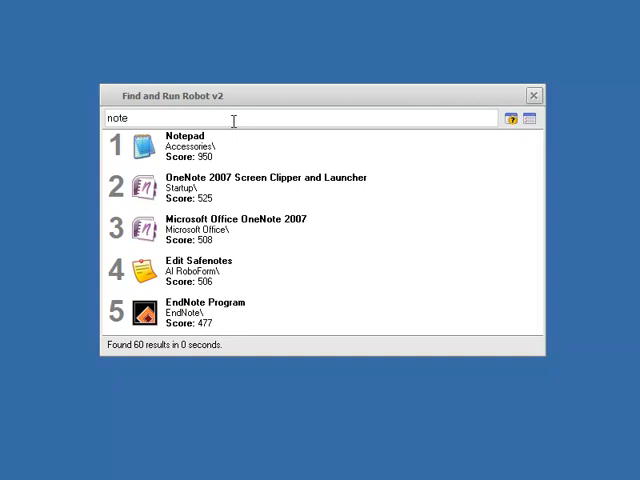